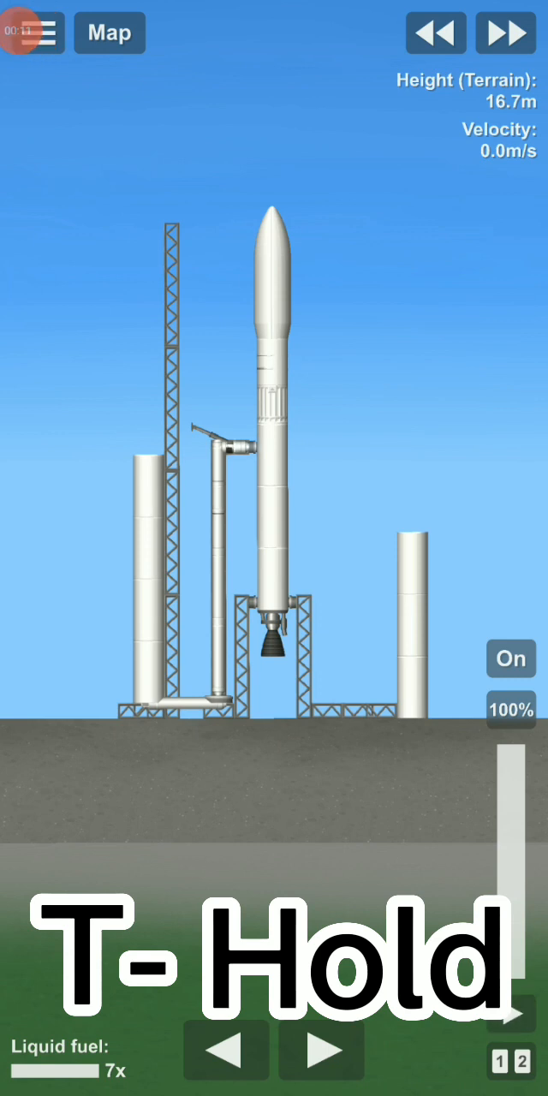
# Step: Ignite the engine and lift off, pitching gently while climbing past 3 km
pyautogui.click(34, 32)
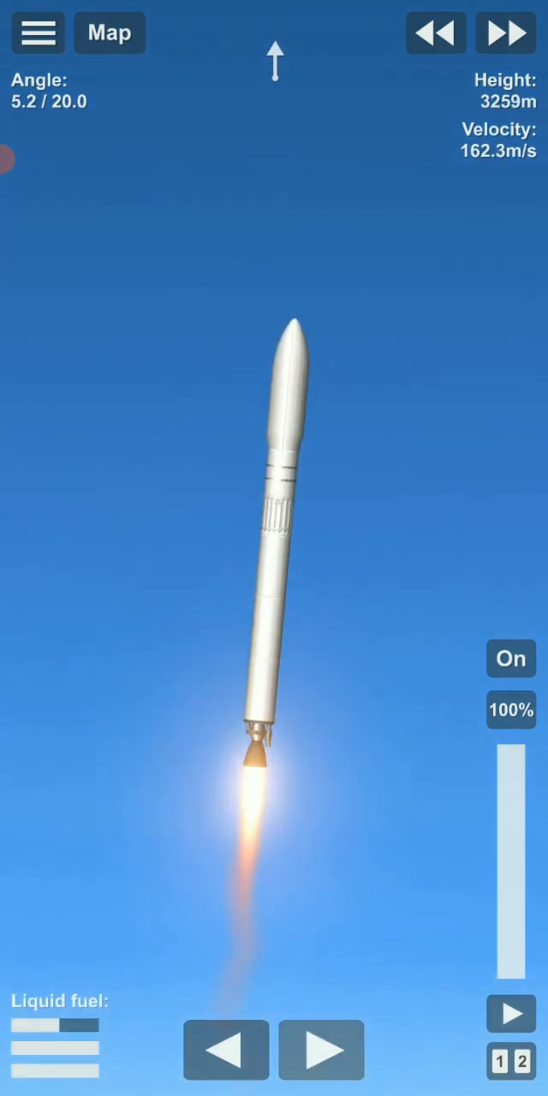
# Step: Detach the spent first stage near 26 km and fire the upper stage
pyautogui.click(321, 1050)
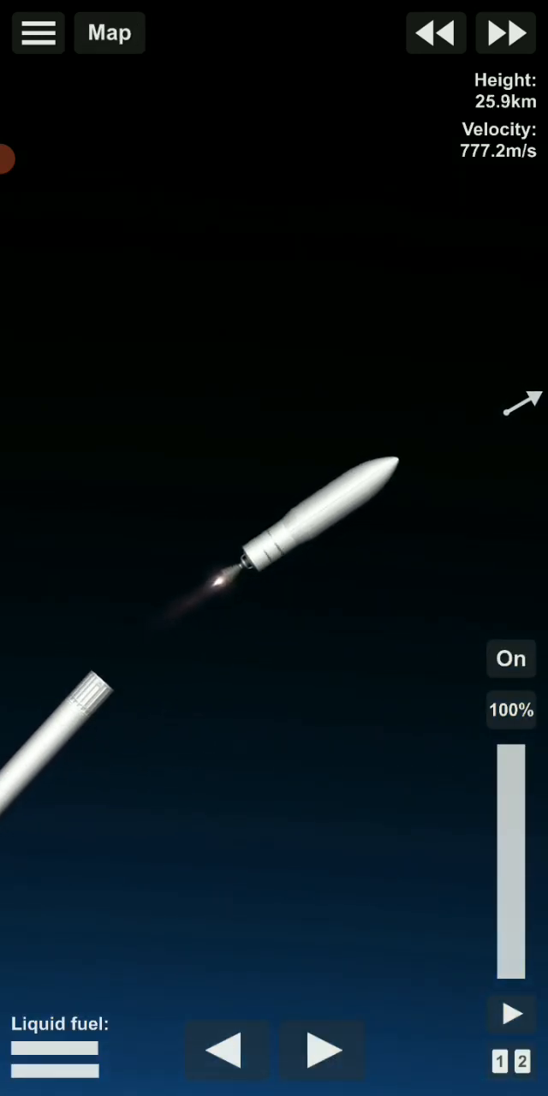
# Step: Shed the nose fairing around 32 km to expose the payload
pyautogui.click(108, 33)
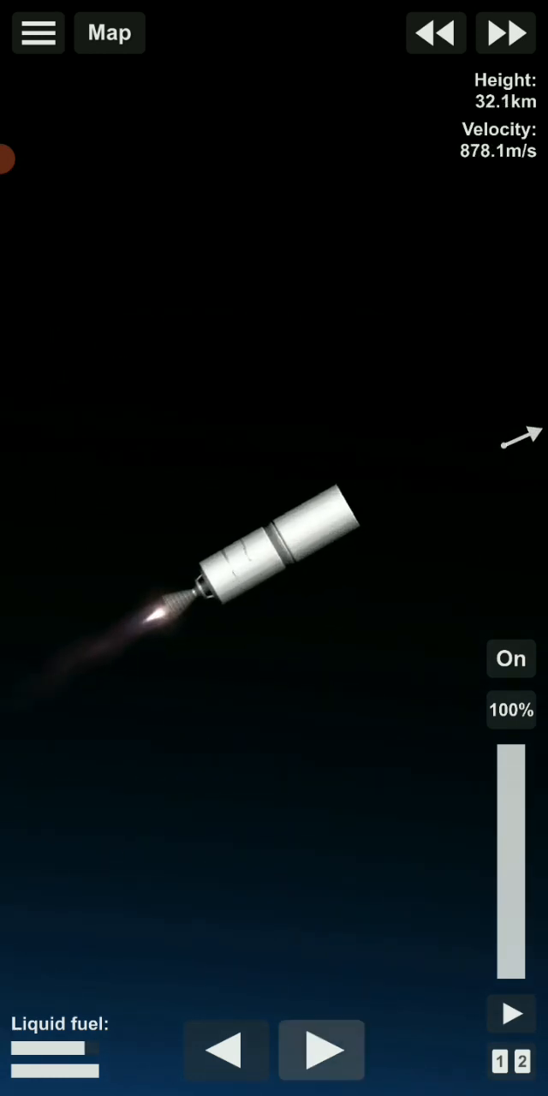
# Step: Steer prograde to 48.8 km and 1,468.8 m/s, then throttle to 0%
pyautogui.click(109, 32)
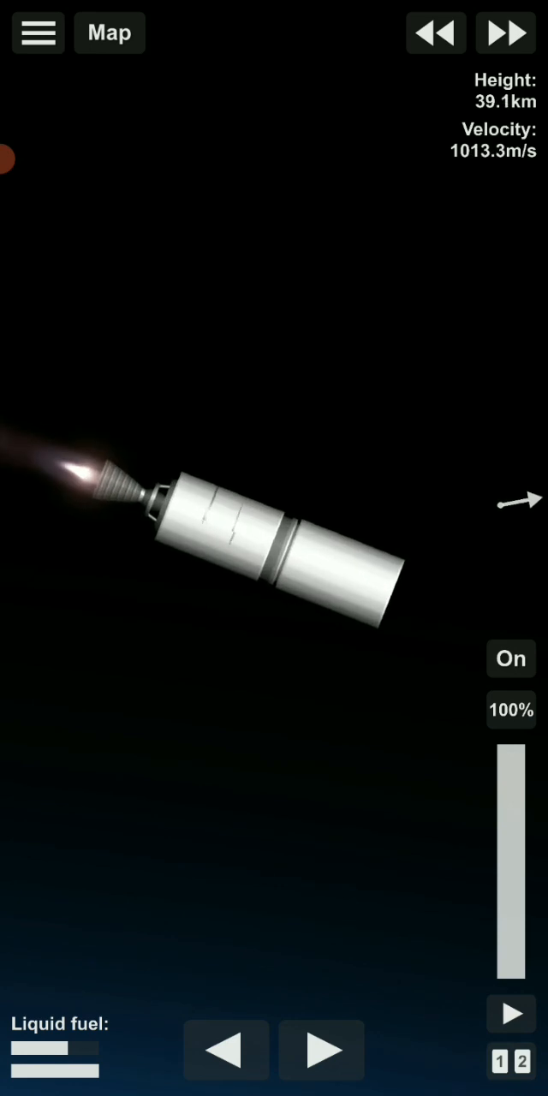
pyautogui.click(109, 33)
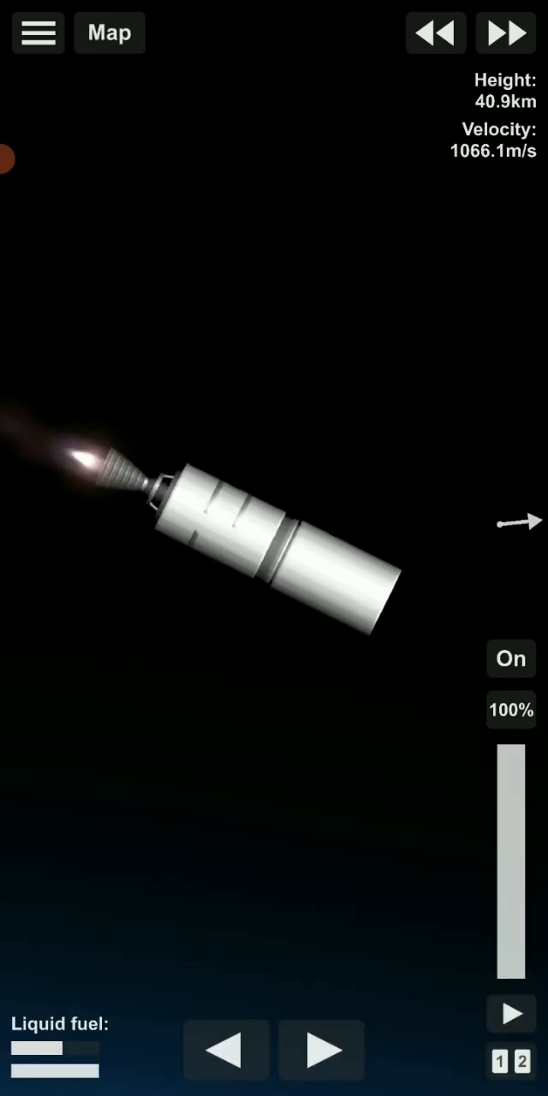
pyautogui.click(108, 32)
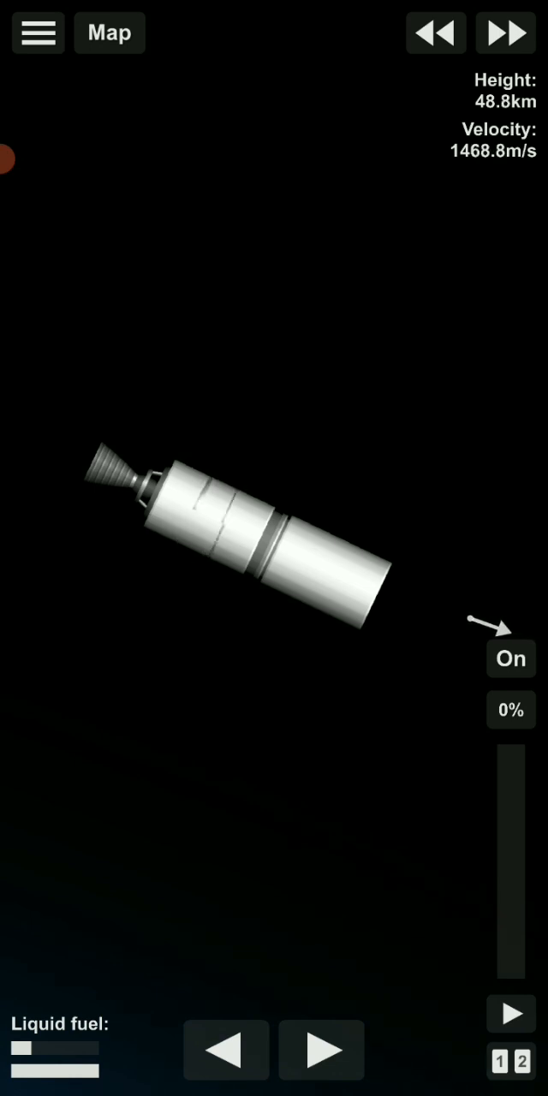
# Step: Check the map trajectory reaching the 50.0 km apoapsis at 1,462.7 m/s
pyautogui.click(110, 32)
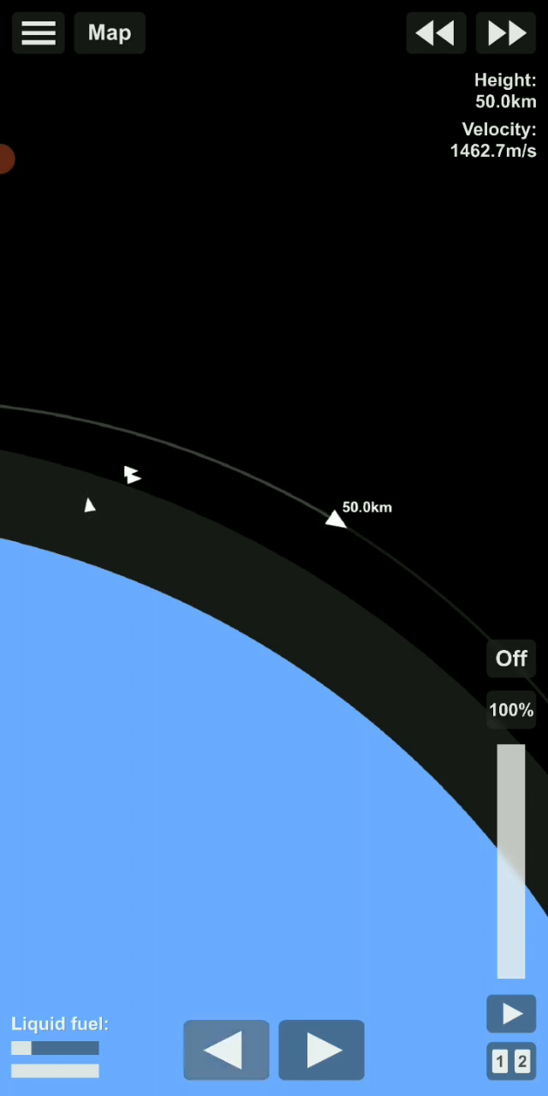
# Step: Circularize at 49.9 km and 1,634 m/s, then release the payload
pyautogui.click(511, 658)
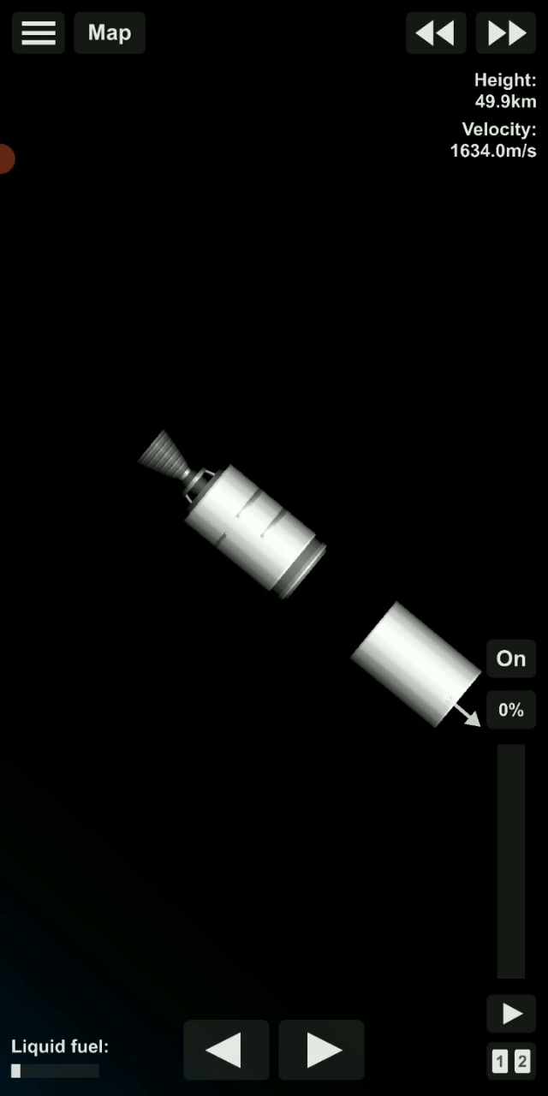
# Step: Accelerate time, view the 50.0 km orbit on the map, and list the Rocket marker's actions
pyautogui.click(504, 32)
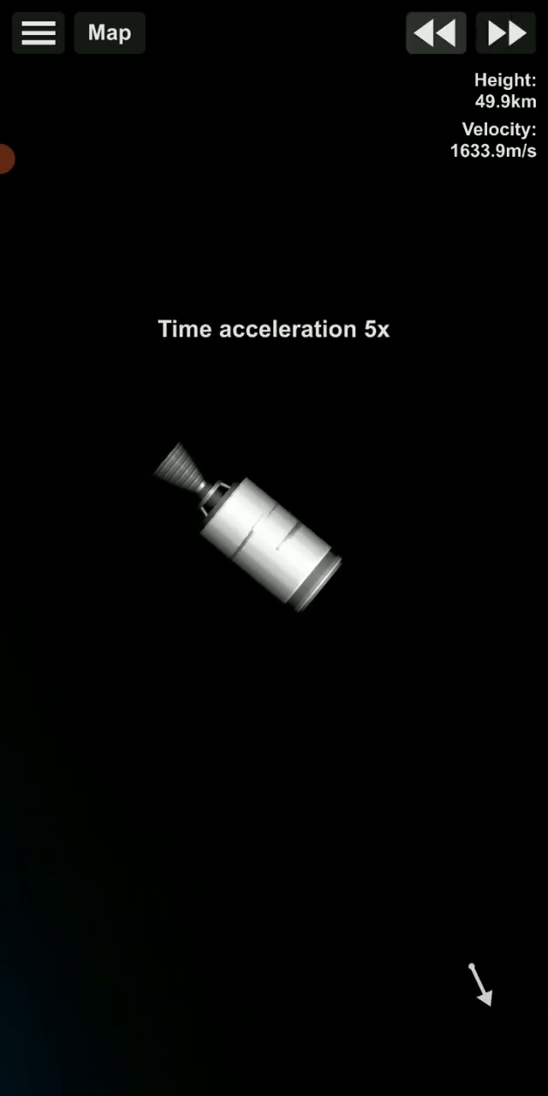
pyautogui.click(435, 33)
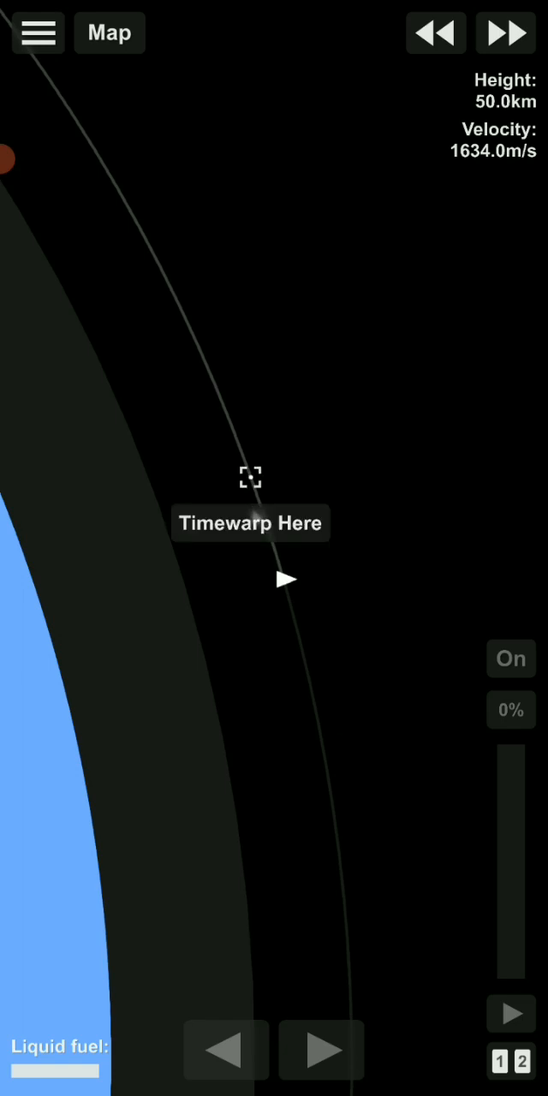
pyautogui.click(250, 477)
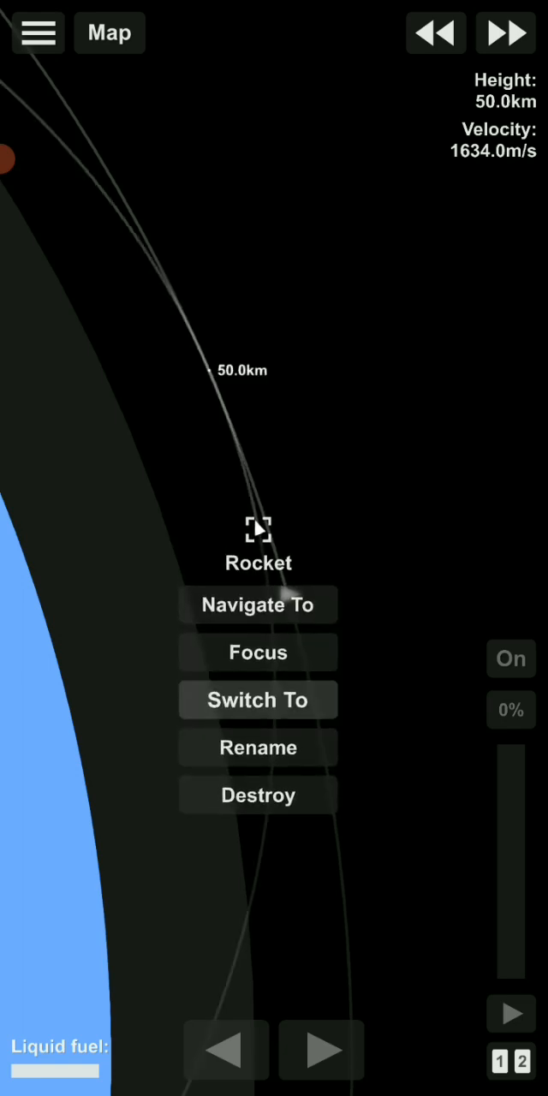